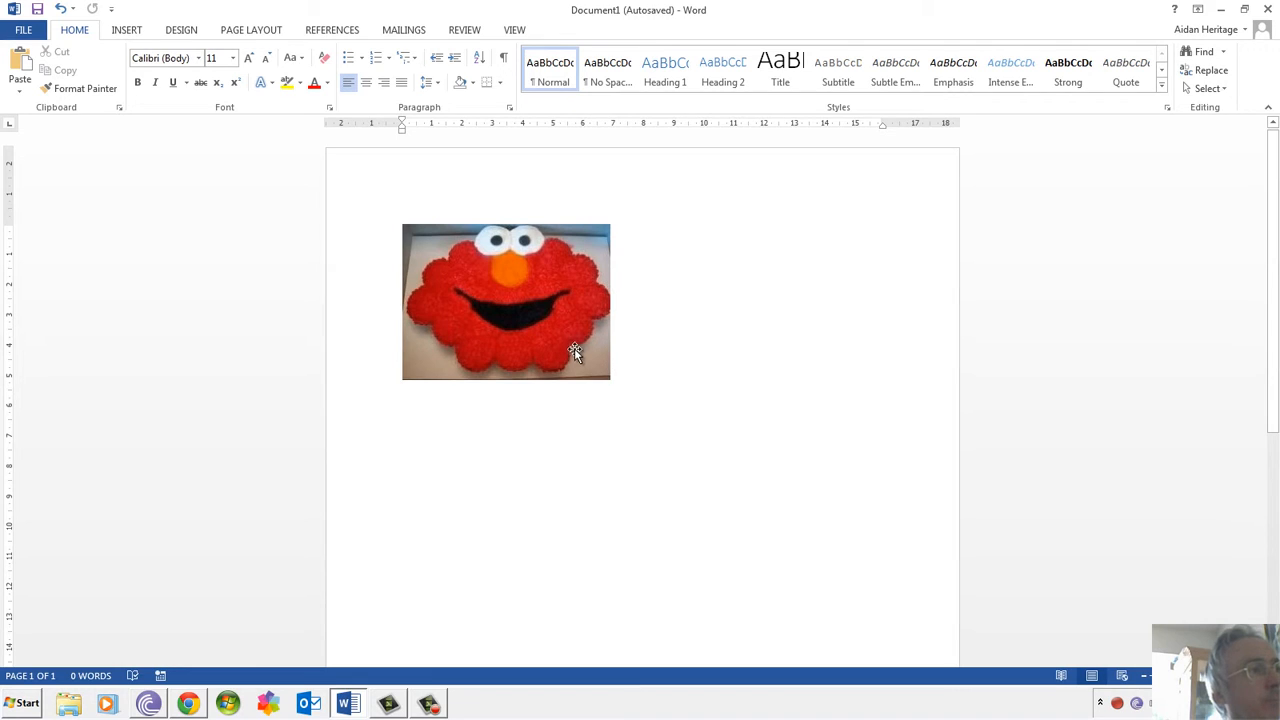
Select the Elmo cupcake picture and show its Picture Tools Format ribbon.
{"action": "left_click", "coordinate": [505, 300]}
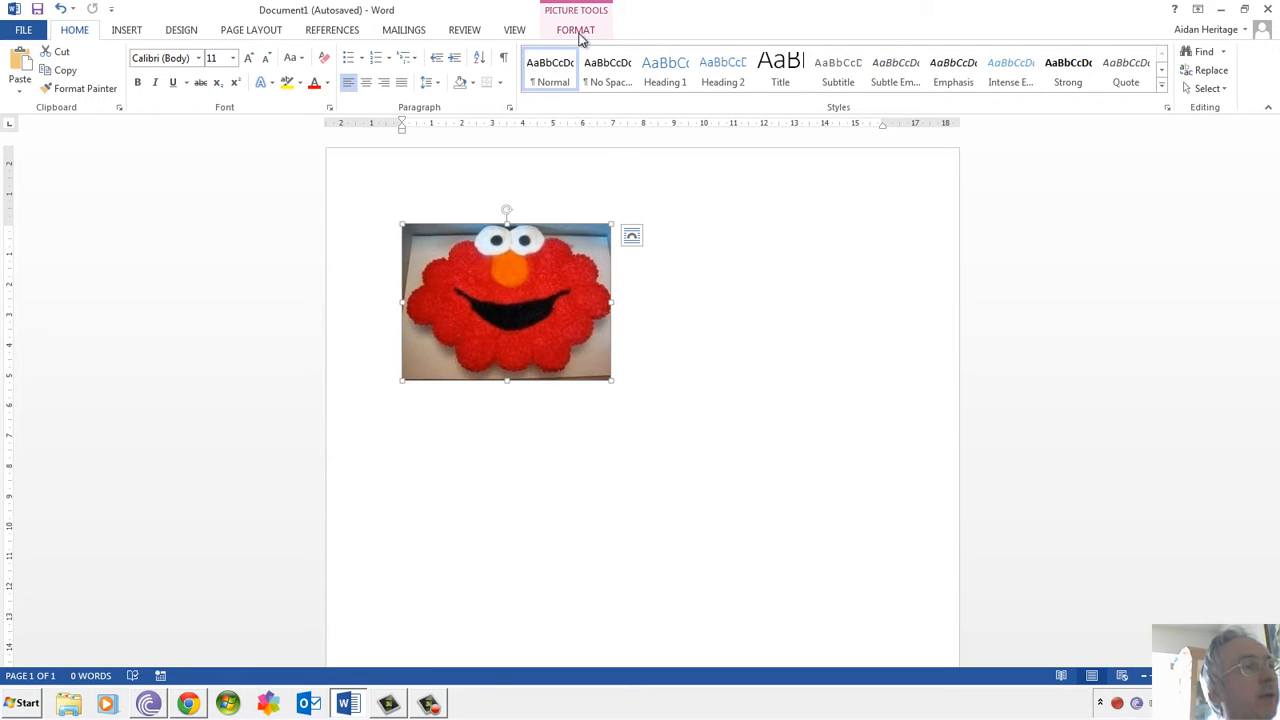
{"action": "left_click", "coordinate": [575, 29]}
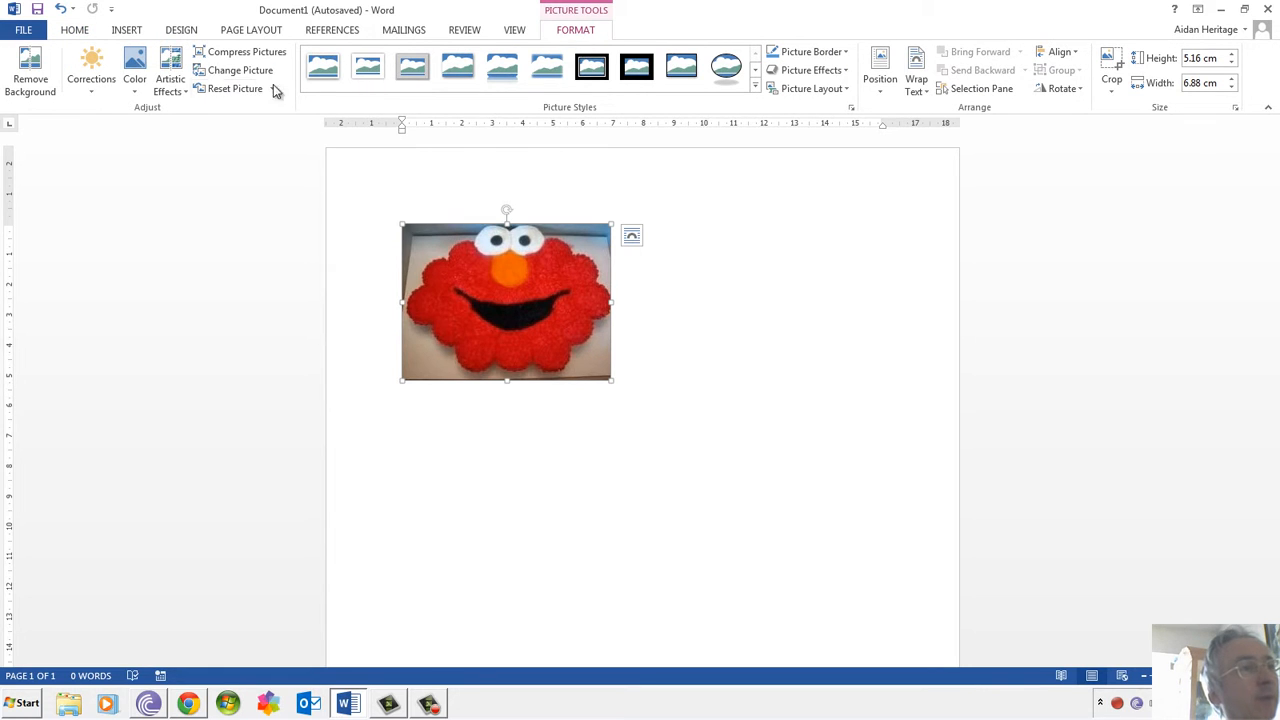
{"action": "mouse_move", "coordinate": [302, 137]}
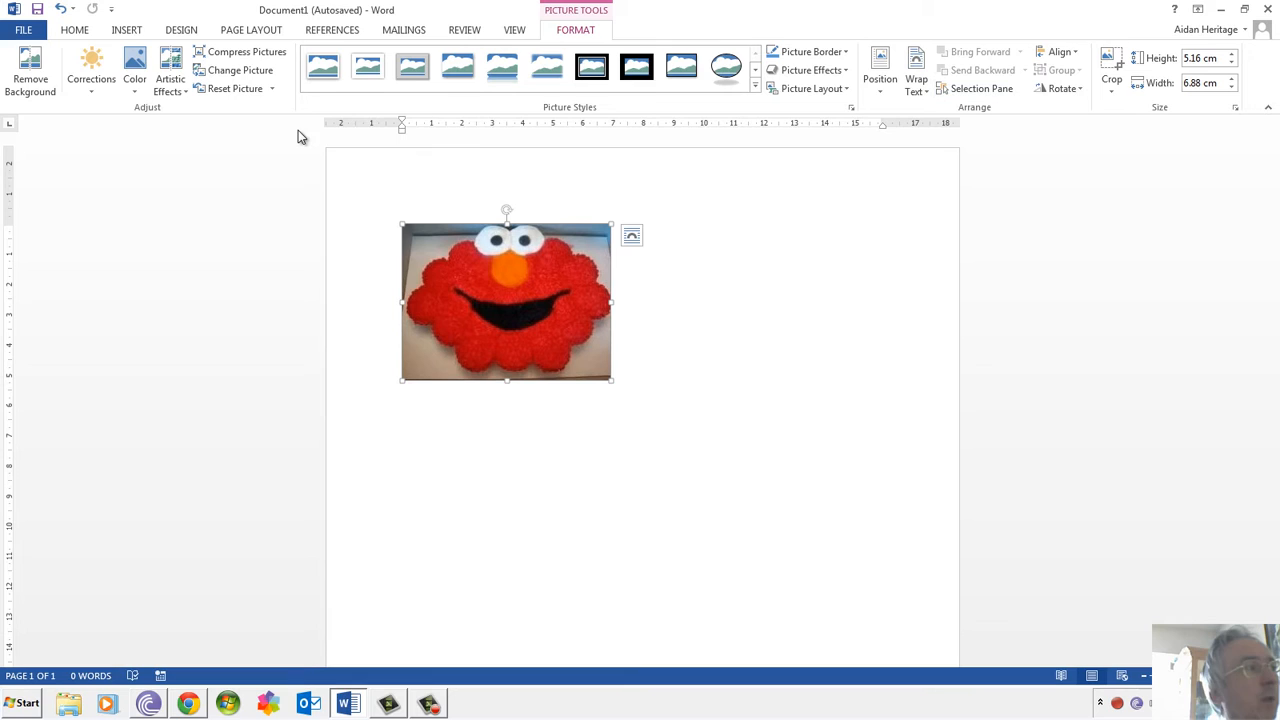
{"action": "mouse_move", "coordinate": [30, 78]}
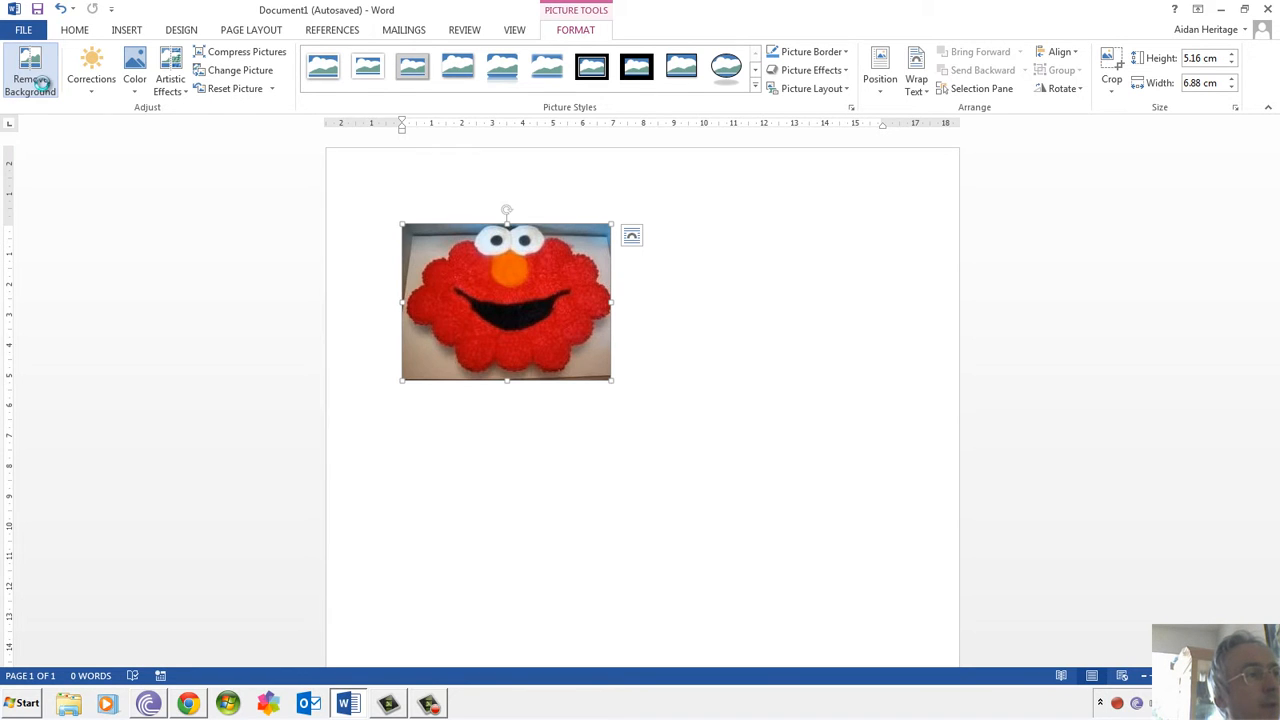
Start Remove Background on the Elmo picture, marking its surroundings for removal.
{"action": "left_click", "coordinate": [30, 72]}
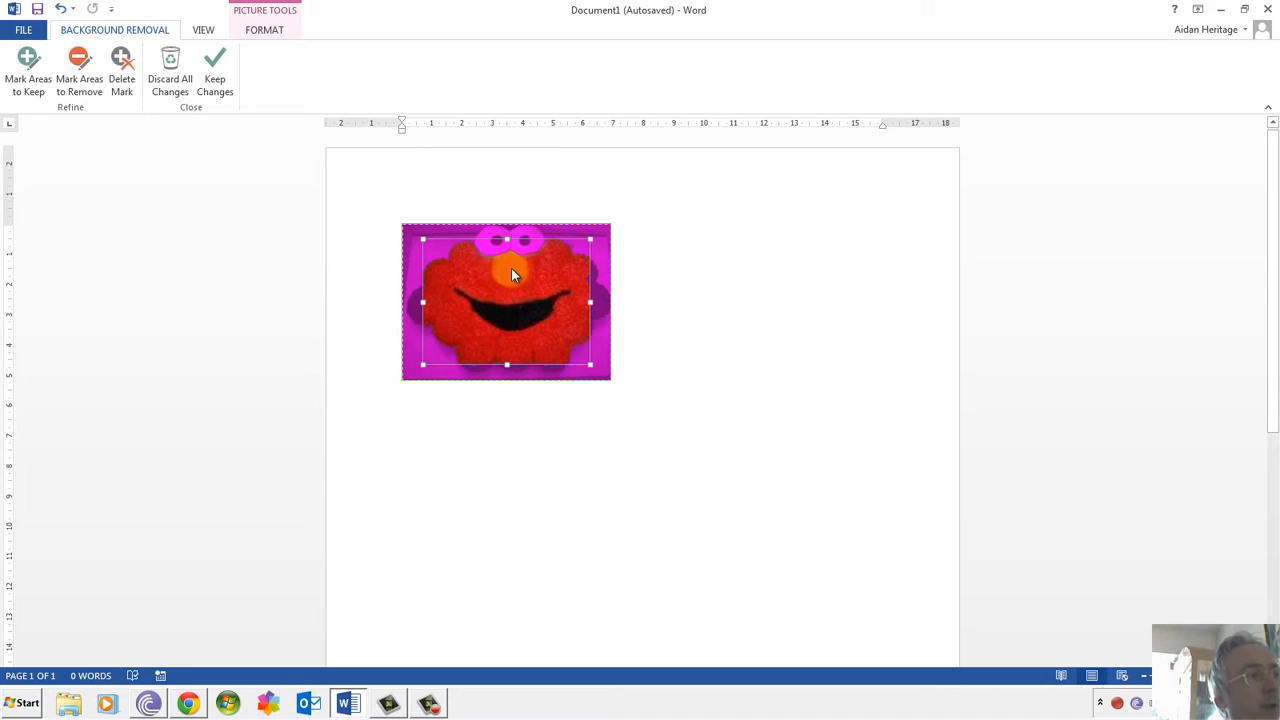
{"action": "mouse_move", "coordinate": [608, 255]}
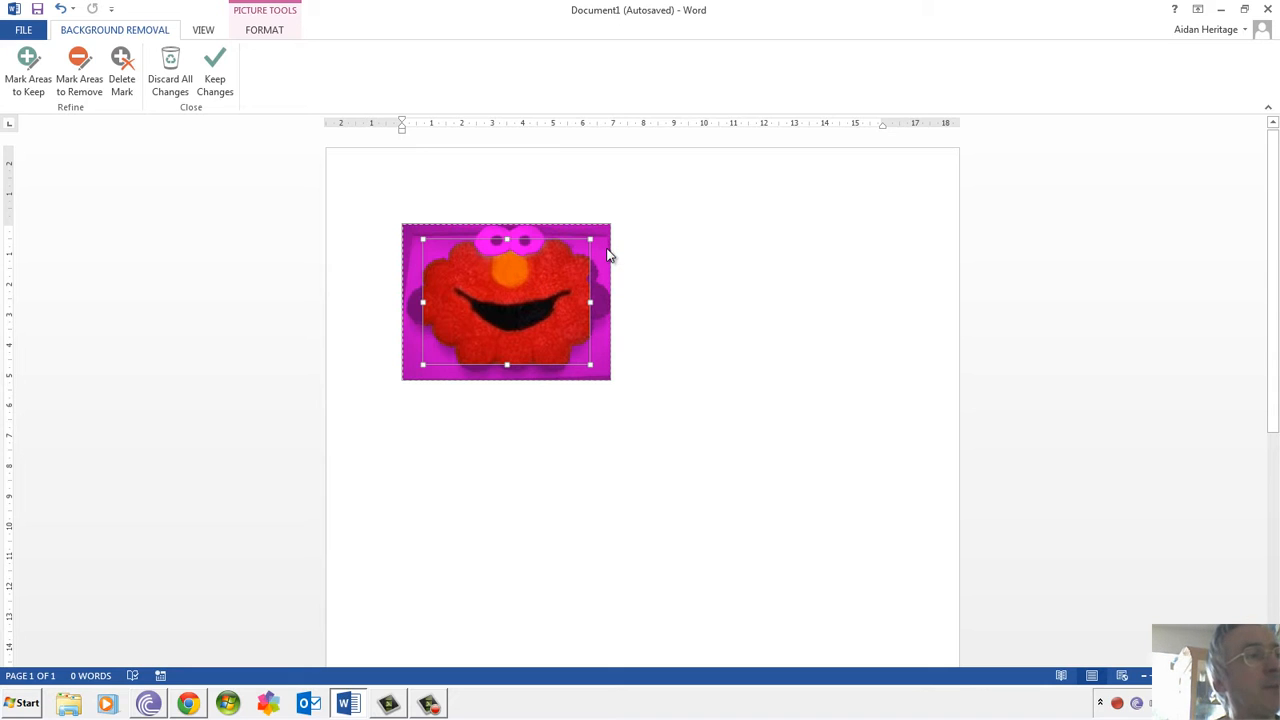
{"action": "mouse_move", "coordinate": [595, 312]}
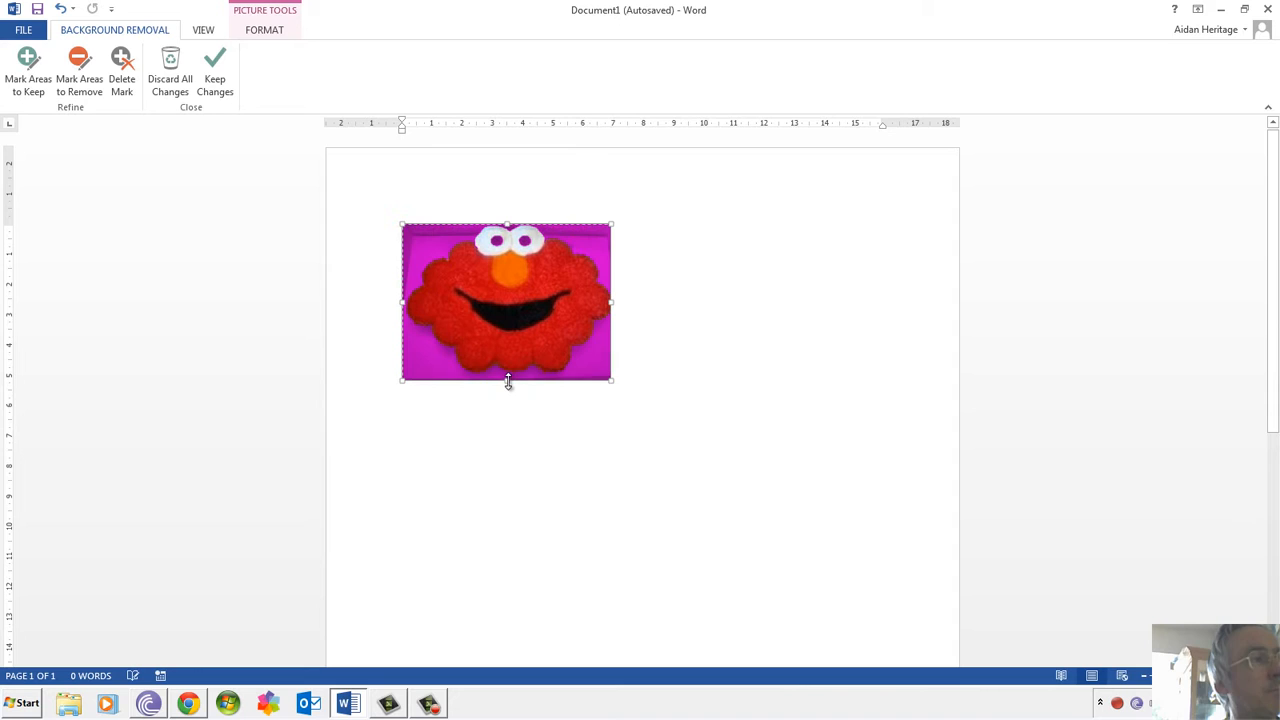
{"action": "mouse_move", "coordinate": [563, 284]}
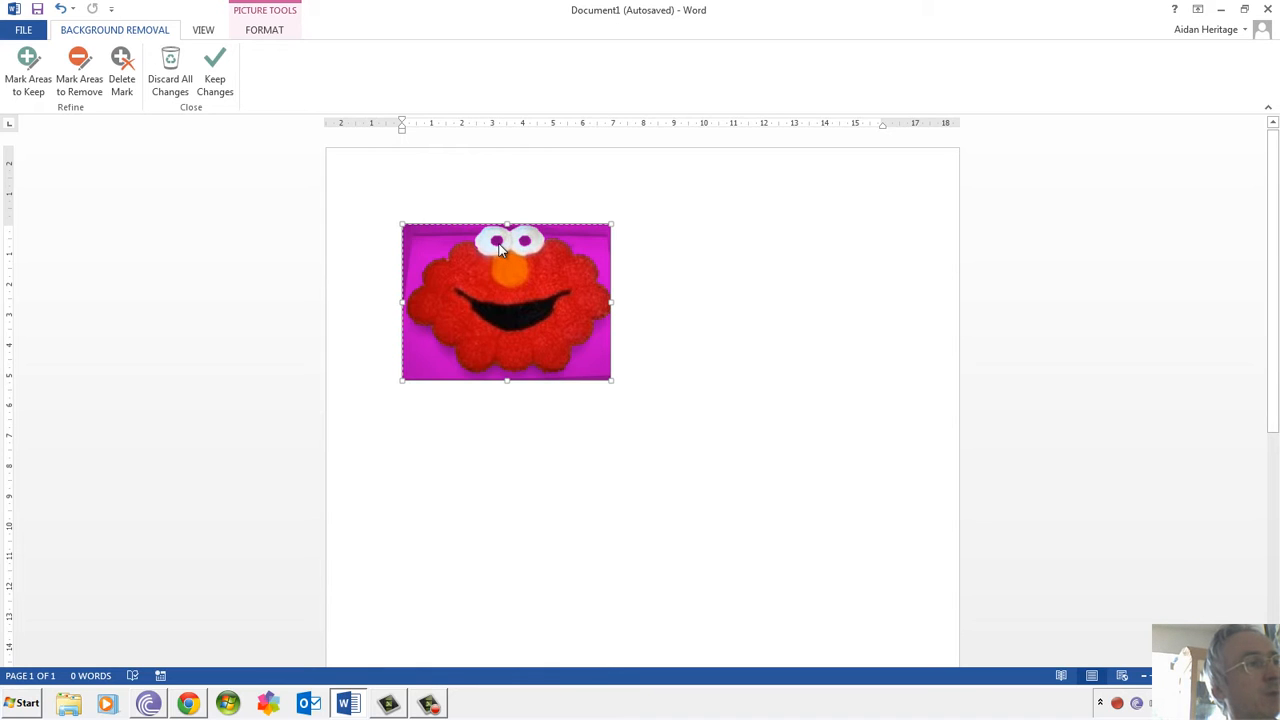
Mark Elmo's pupils as areas to keep, then keep the background removal changes.
{"action": "left_click", "coordinate": [28, 70]}
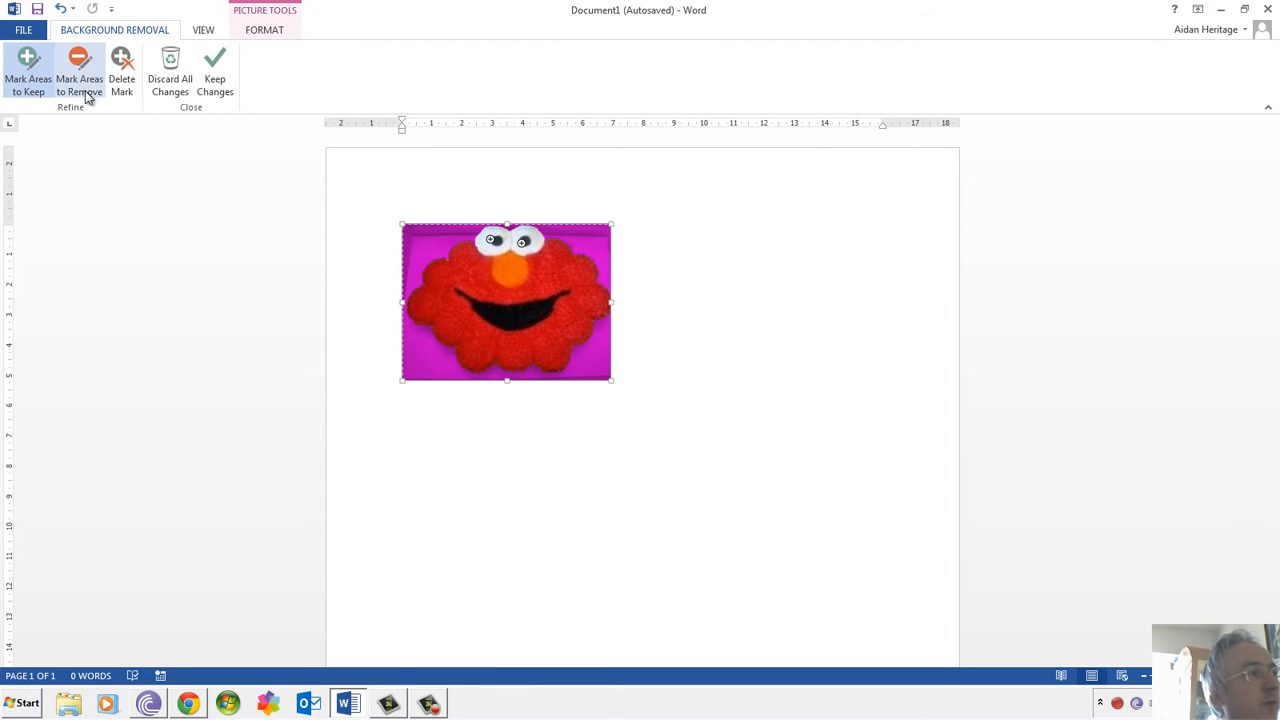
{"action": "left_click", "coordinate": [215, 75]}
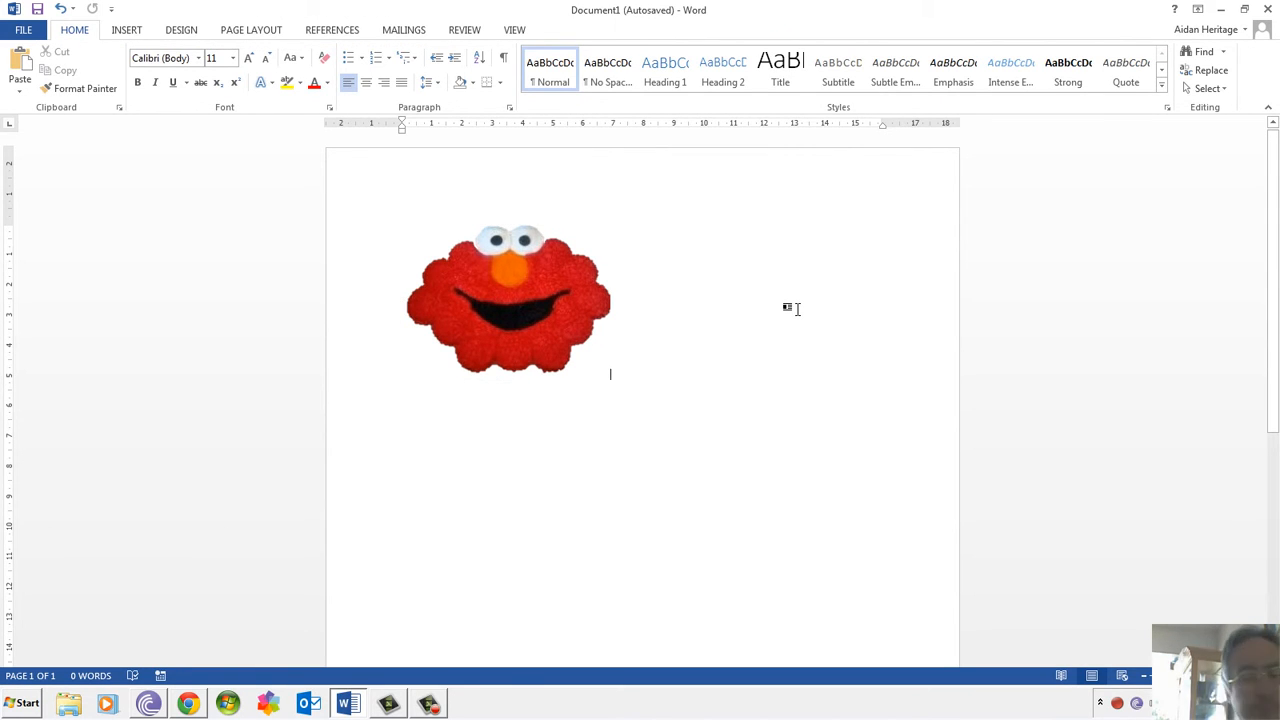
Crop the Elmo picture to a shape, undo it, and reopen Crop to Shape.
{"action": "left_click", "coordinate": [507, 300]}
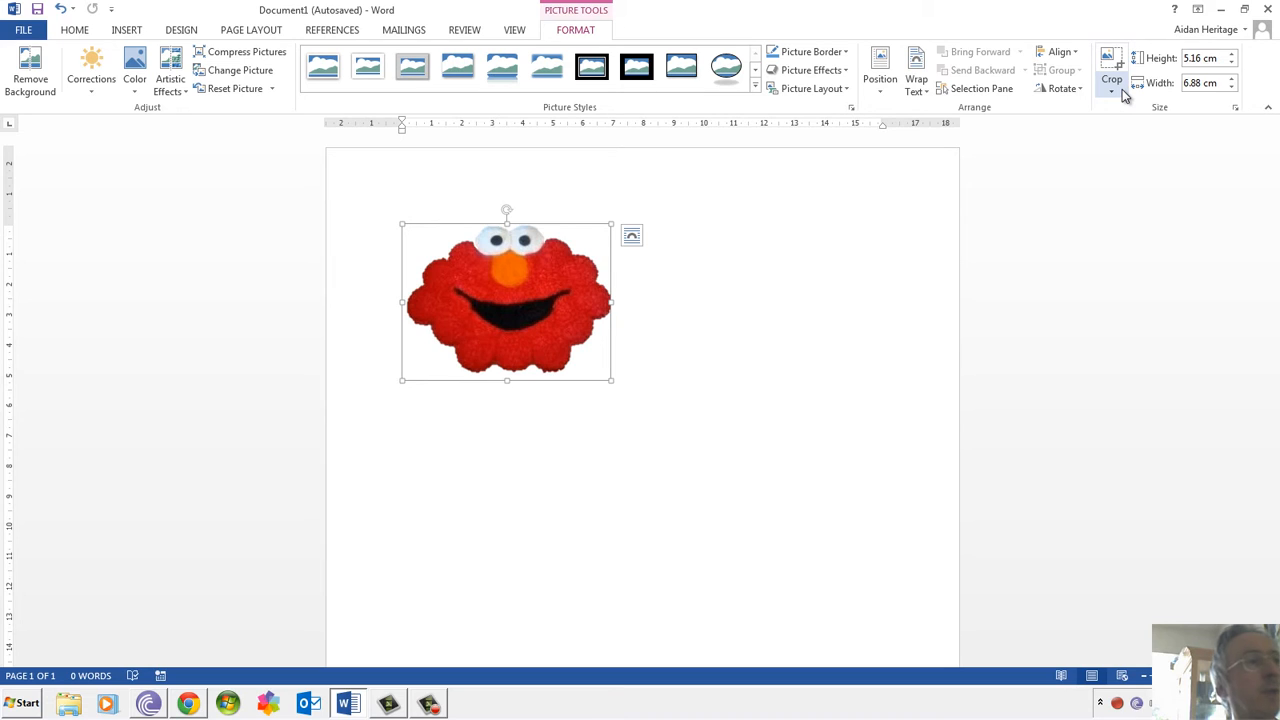
{"action": "left_click", "coordinate": [1111, 85]}
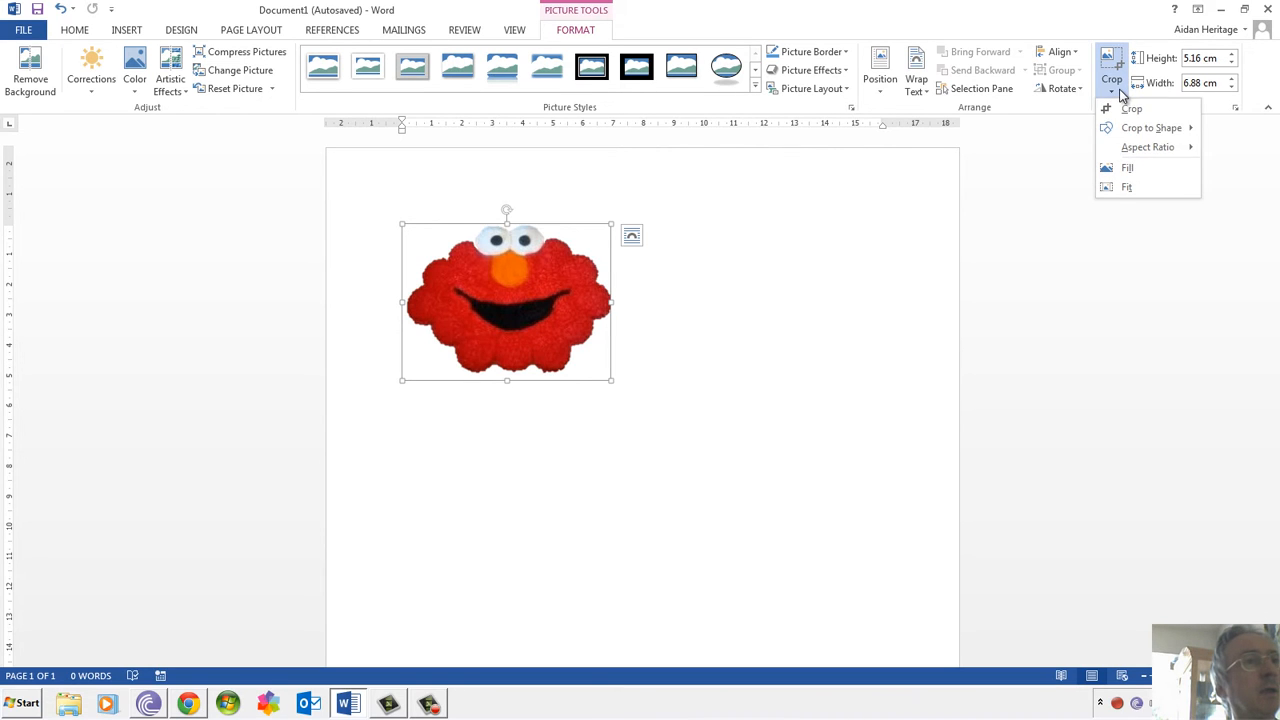
{"action": "left_click", "coordinate": [1151, 127]}
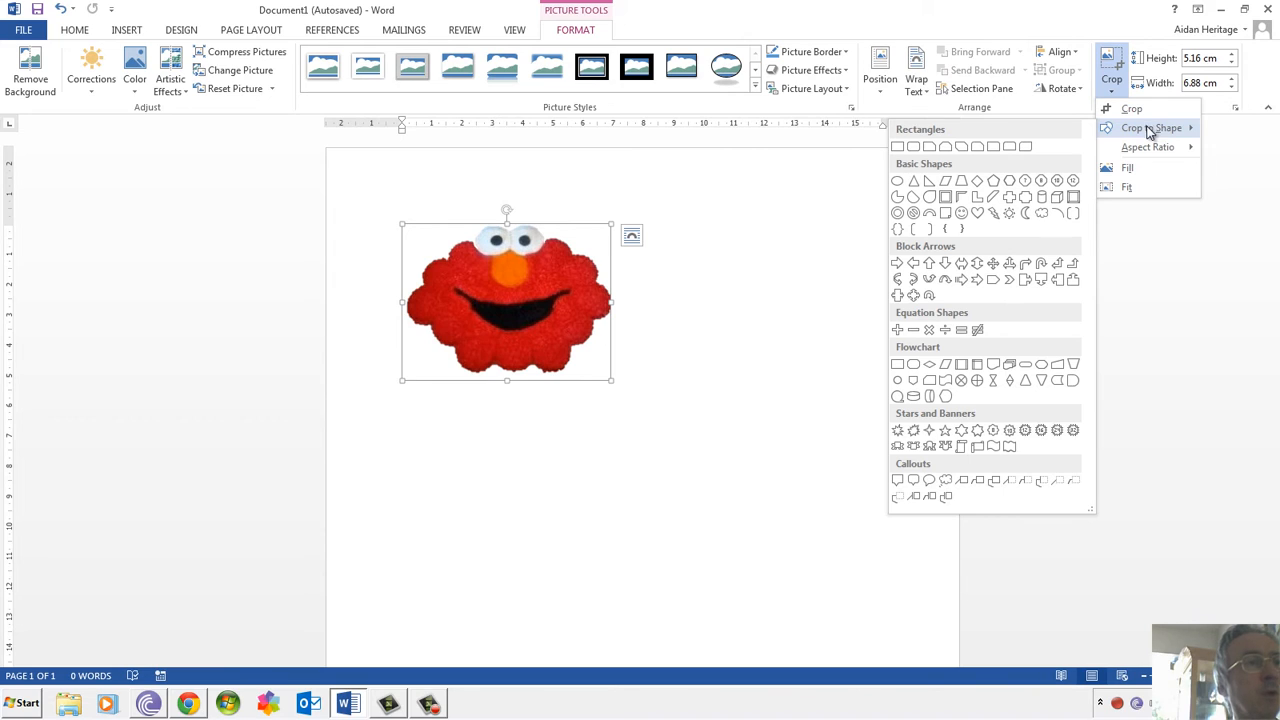
{"action": "left_click", "coordinate": [650, 272]}
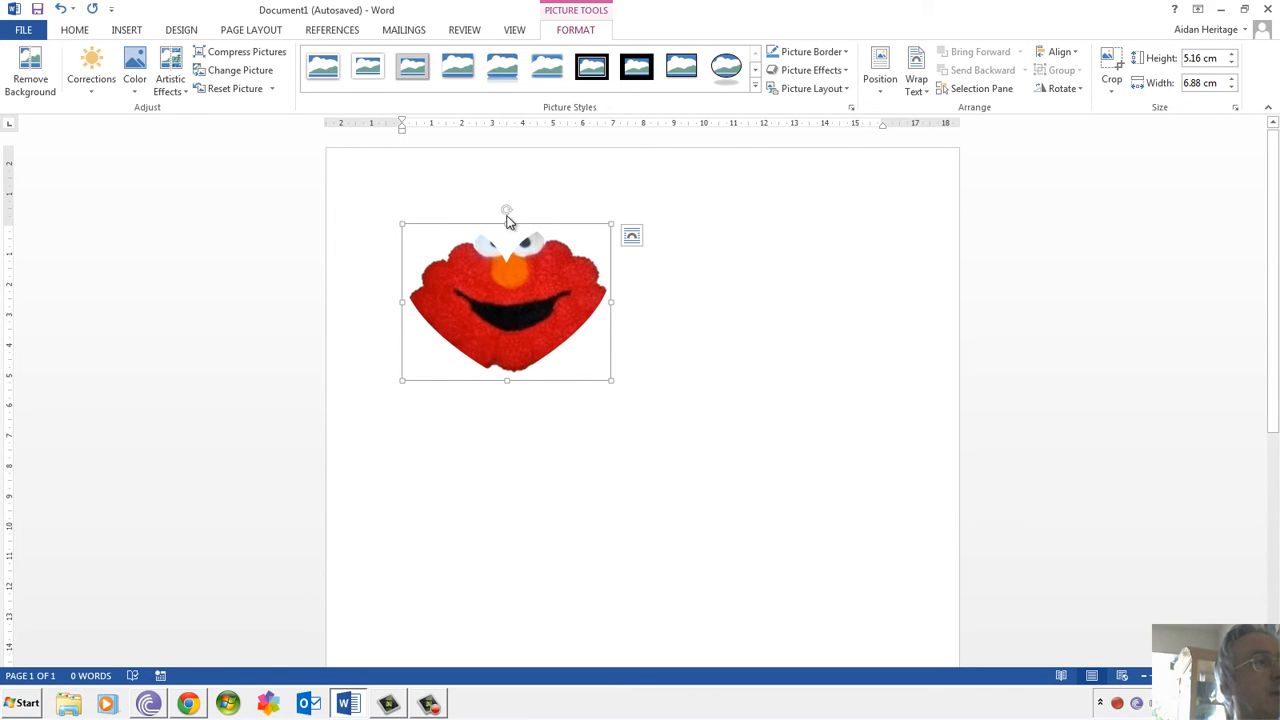
{"action": "mouse_move", "coordinate": [507, 215]}
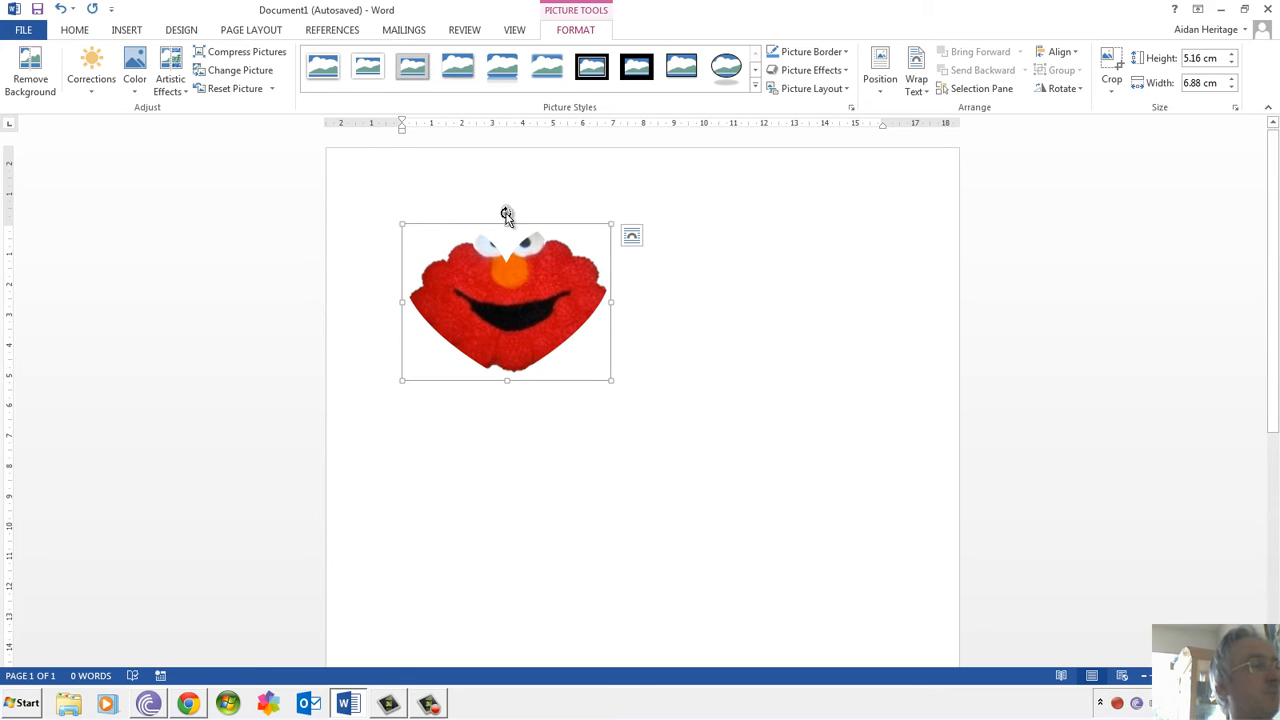
{"action": "mouse_move", "coordinate": [855, 183]}
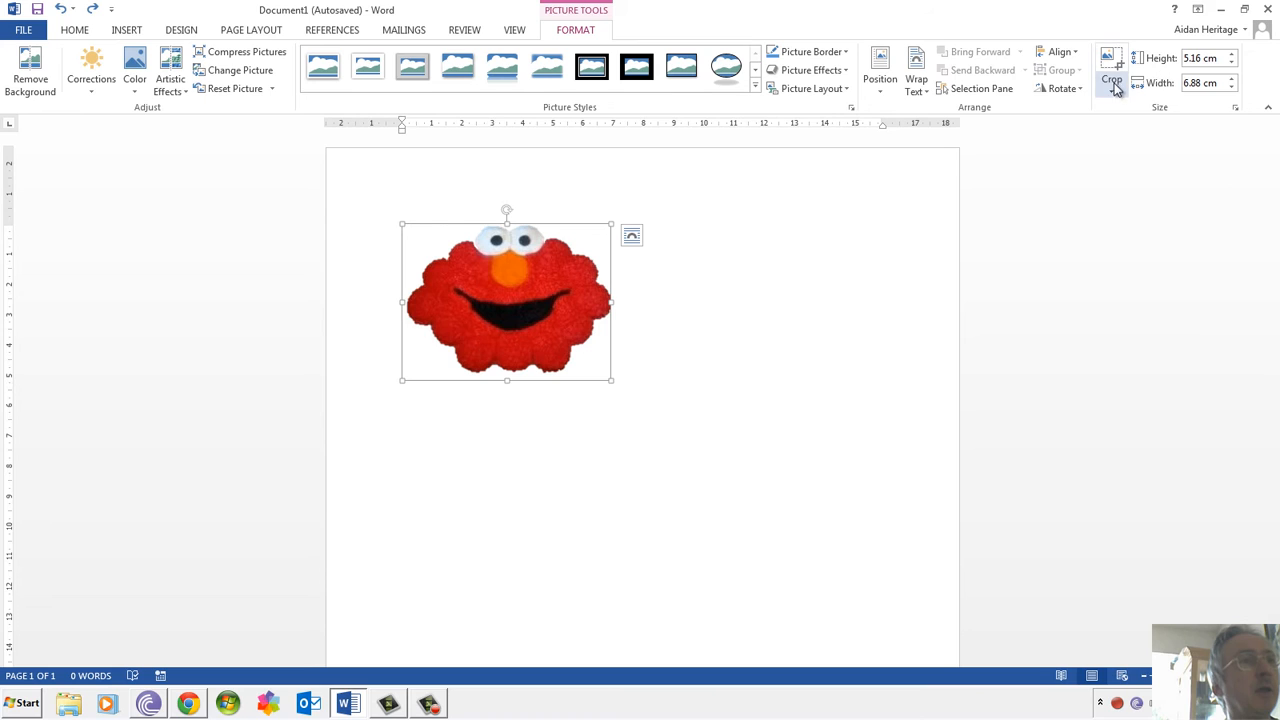
{"action": "left_click", "coordinate": [1111, 82]}
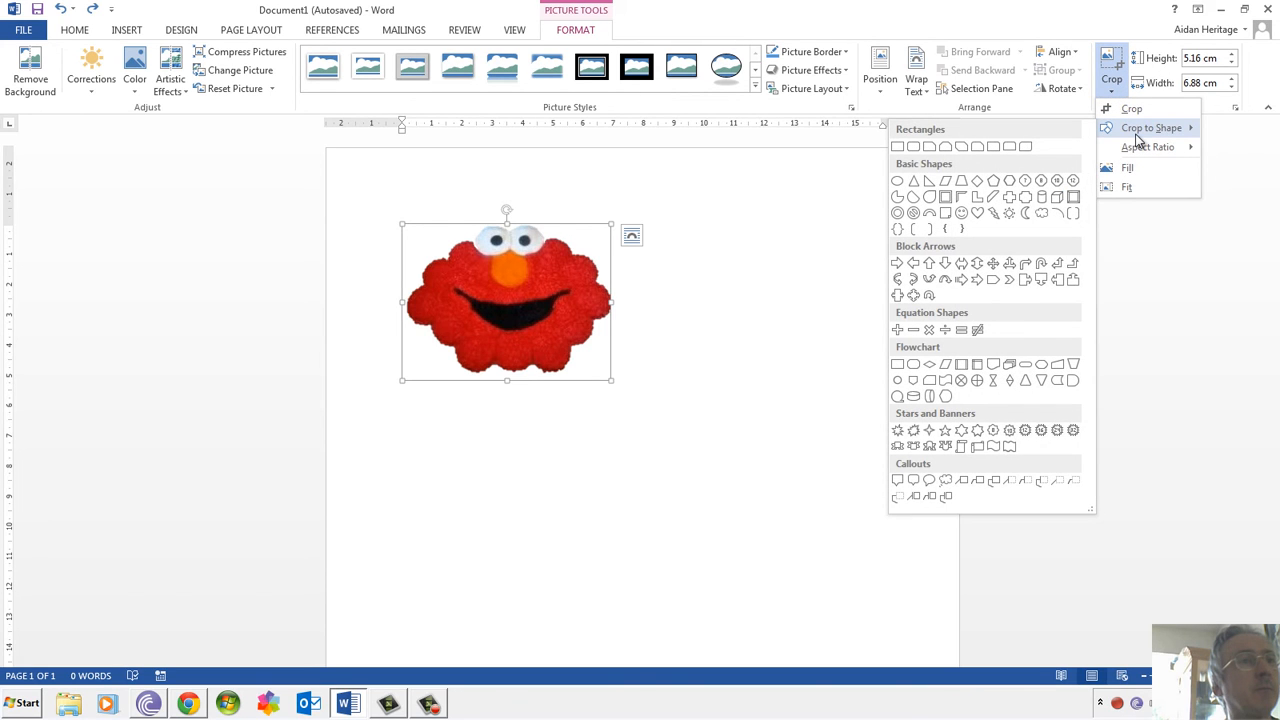